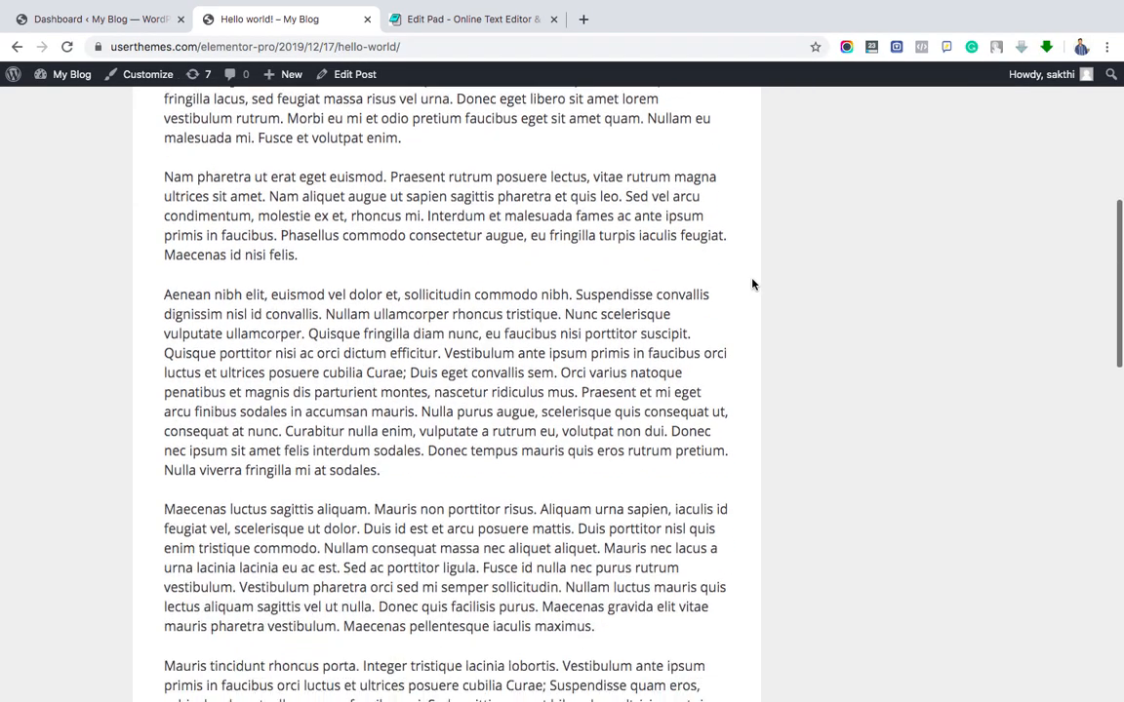
From the dashboard's Appearance > Elements, add a new element of type Hook
{"action": "scroll", "scroll_direction": "down", "scroll_amount": 3}
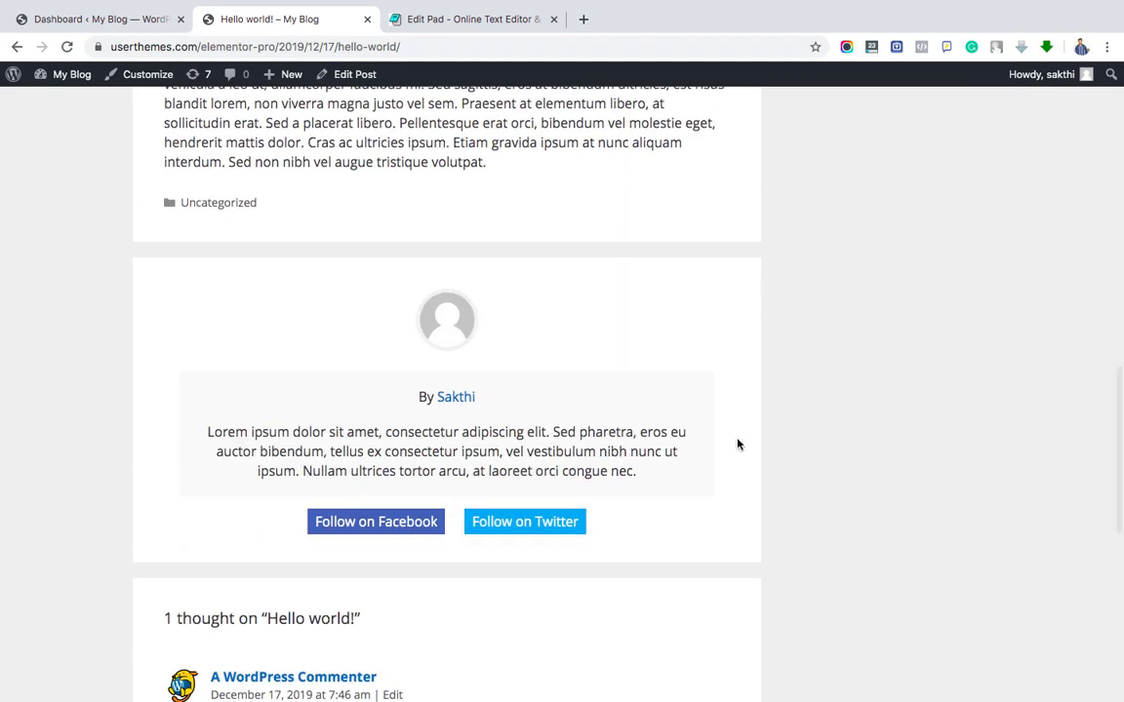
{"action": "scroll", "scroll_direction": "down", "scroll_amount": 3}
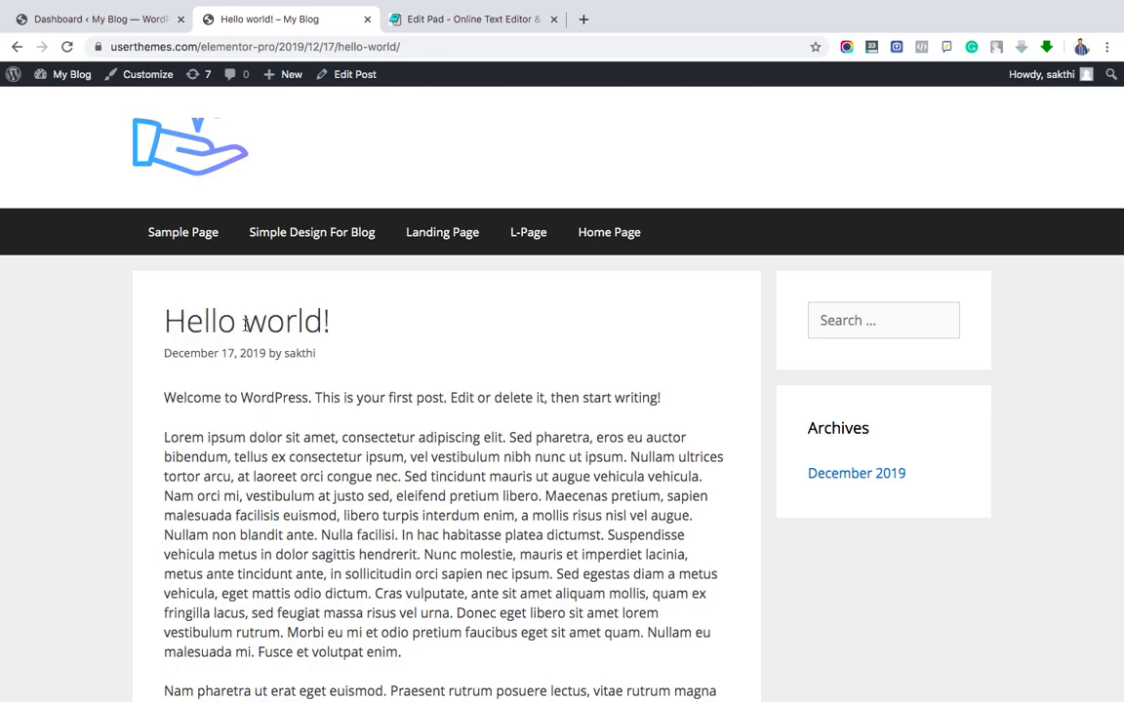
{"action": "scroll", "scroll_direction": "down", "scroll_amount": 3}
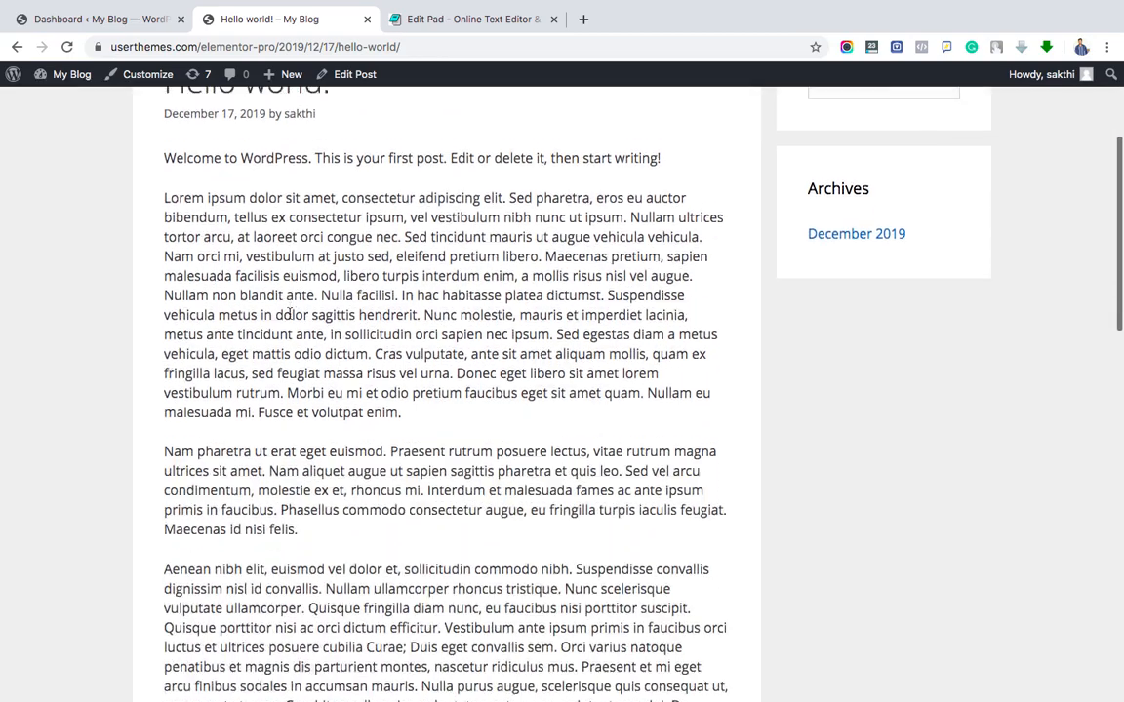
{"action": "scroll", "scroll_direction": "down", "scroll_amount": 3}
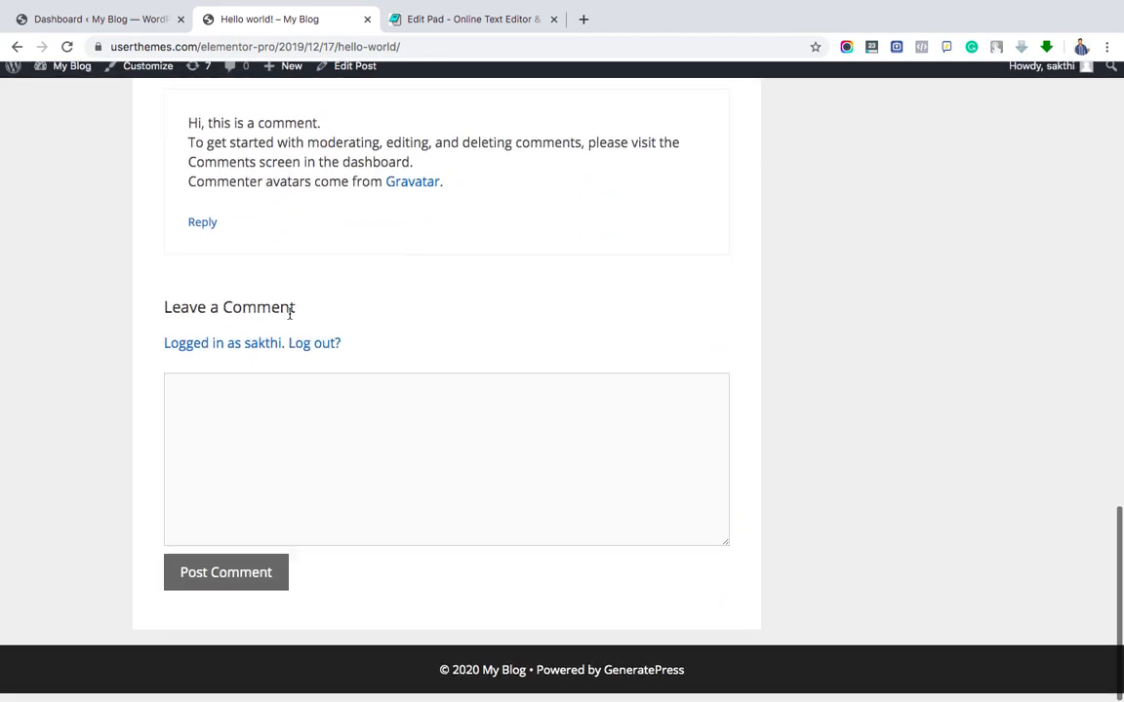
{"action": "scroll", "scroll_direction": "up", "scroll_amount": 3}
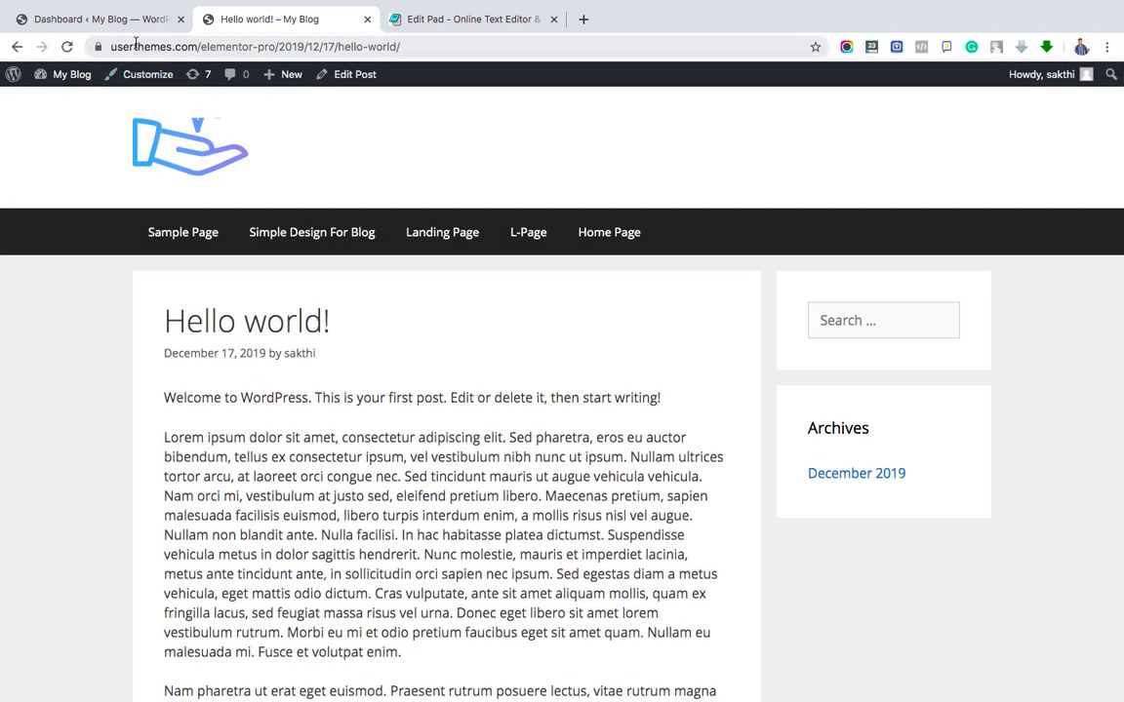
{"action": "left_click", "coordinate": [97, 19]}
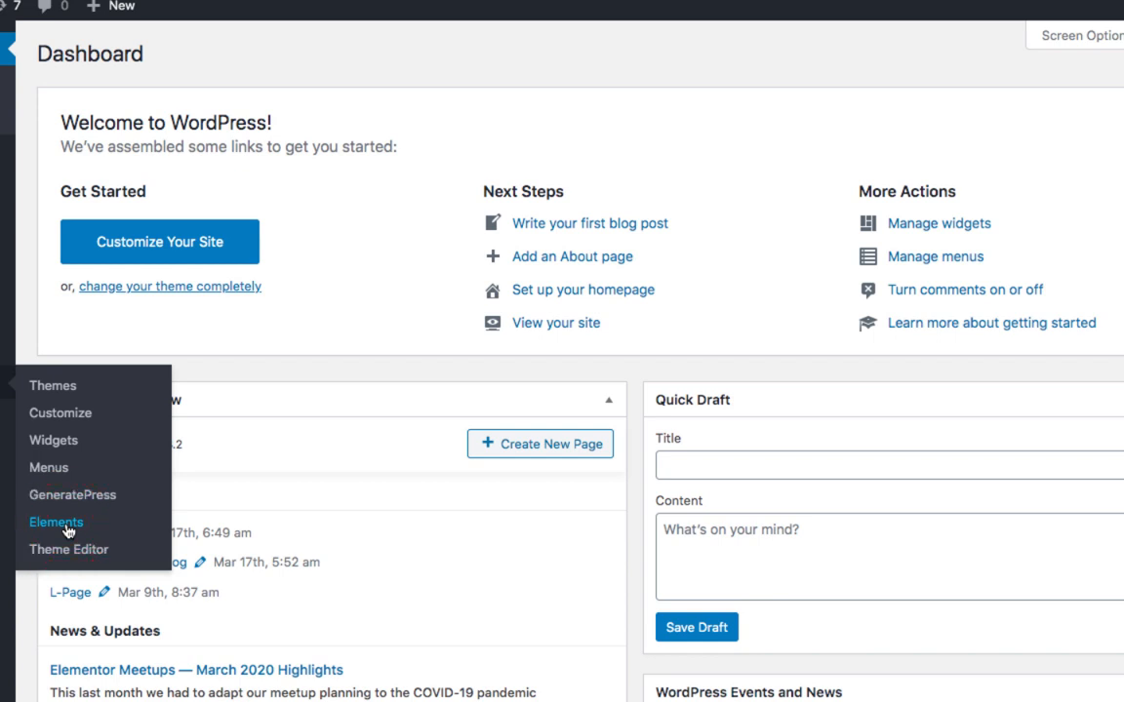
{"action": "left_click", "coordinate": [56, 522]}
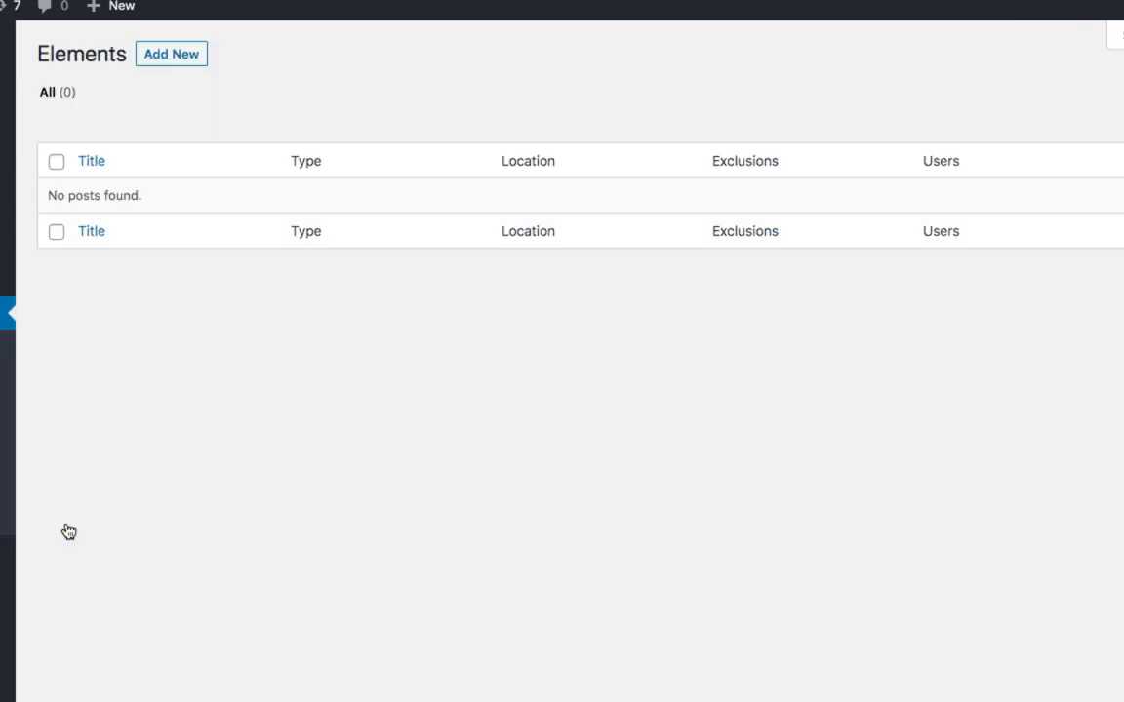
{"action": "mouse_move", "coordinate": [171, 54]}
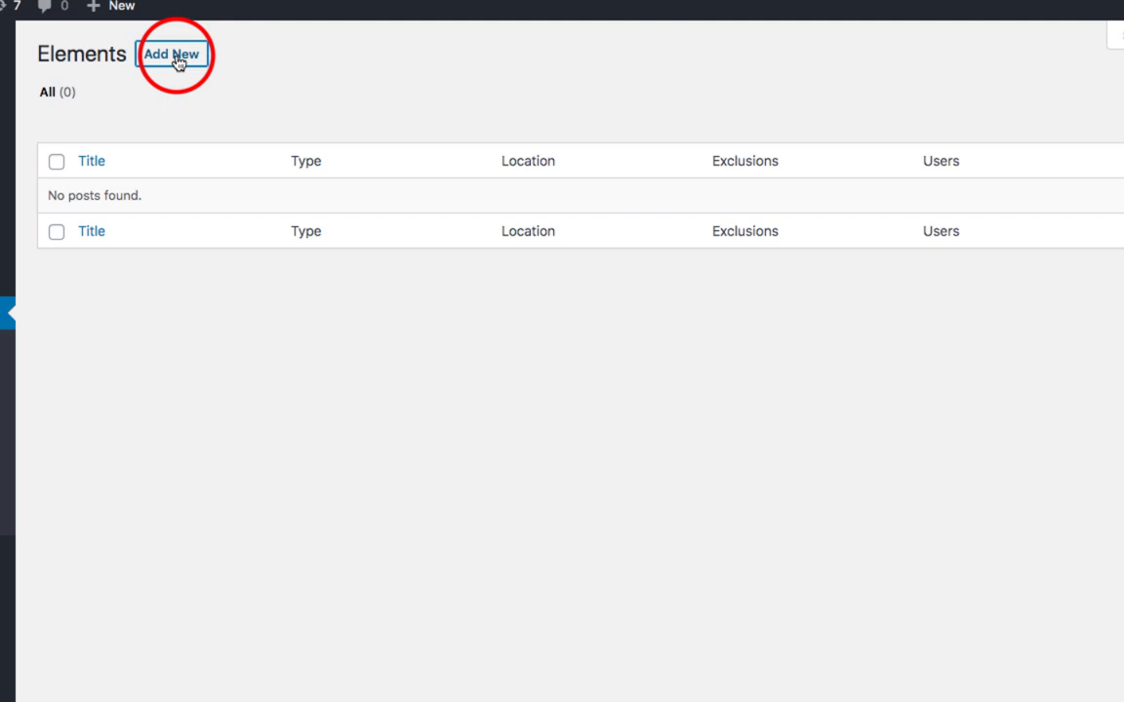
{"action": "left_click", "coordinate": [172, 53]}
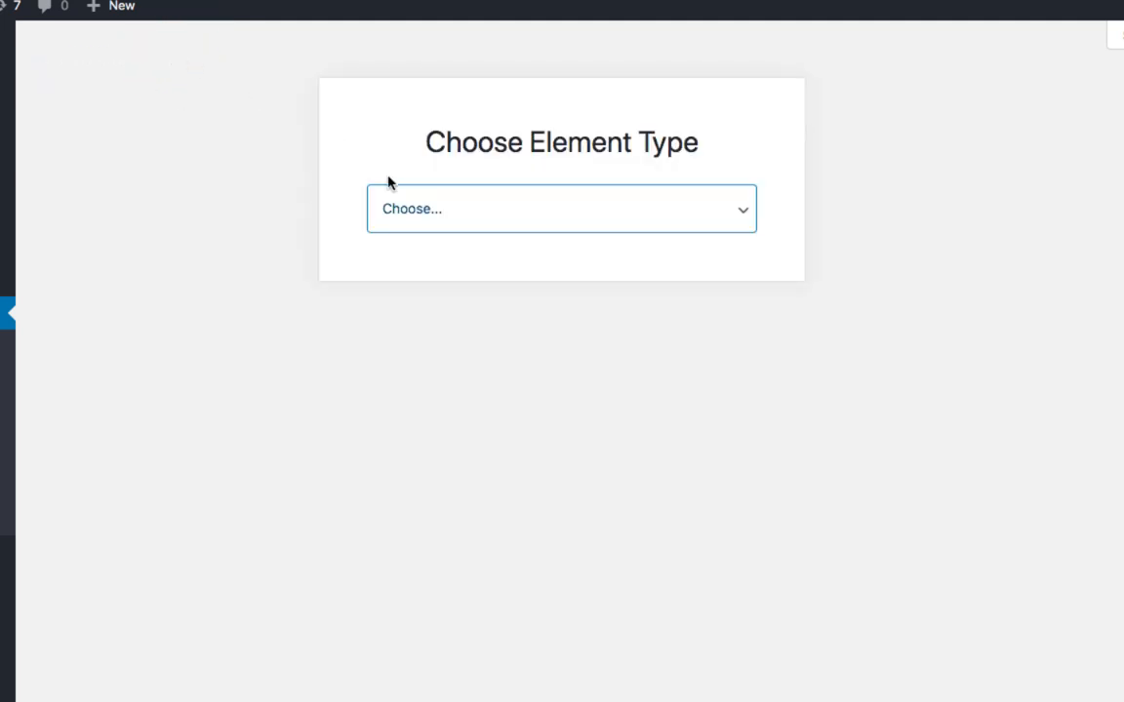
{"action": "left_click", "coordinate": [561, 208]}
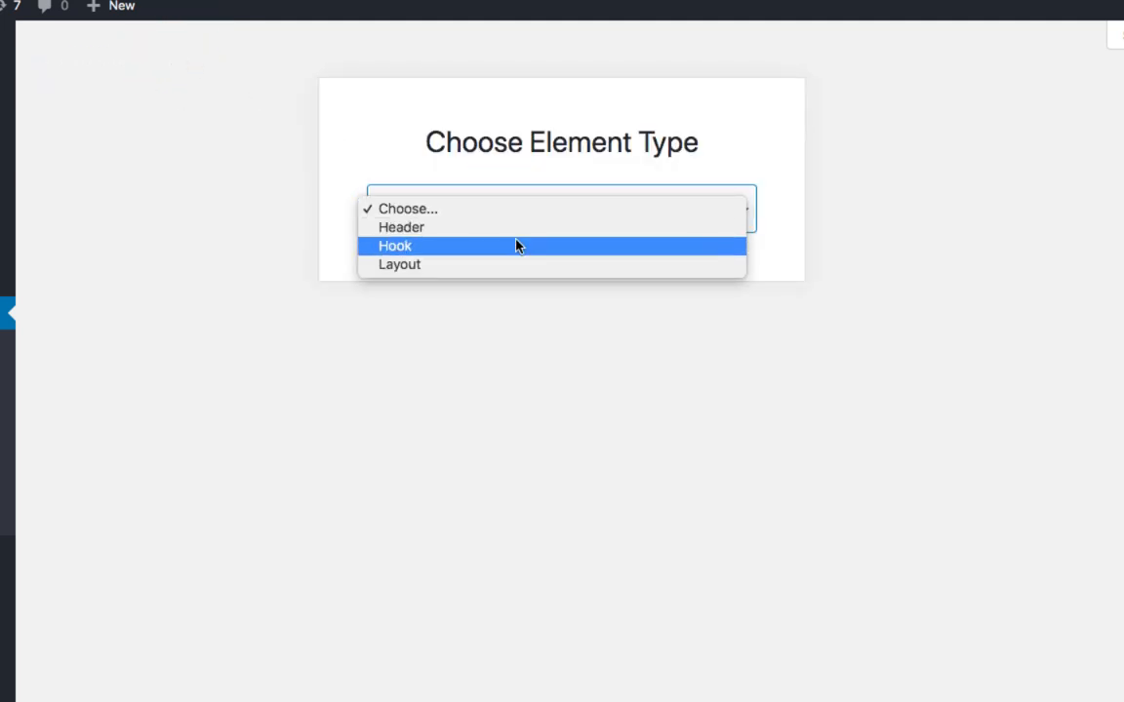
{"action": "left_click", "coordinate": [395, 246]}
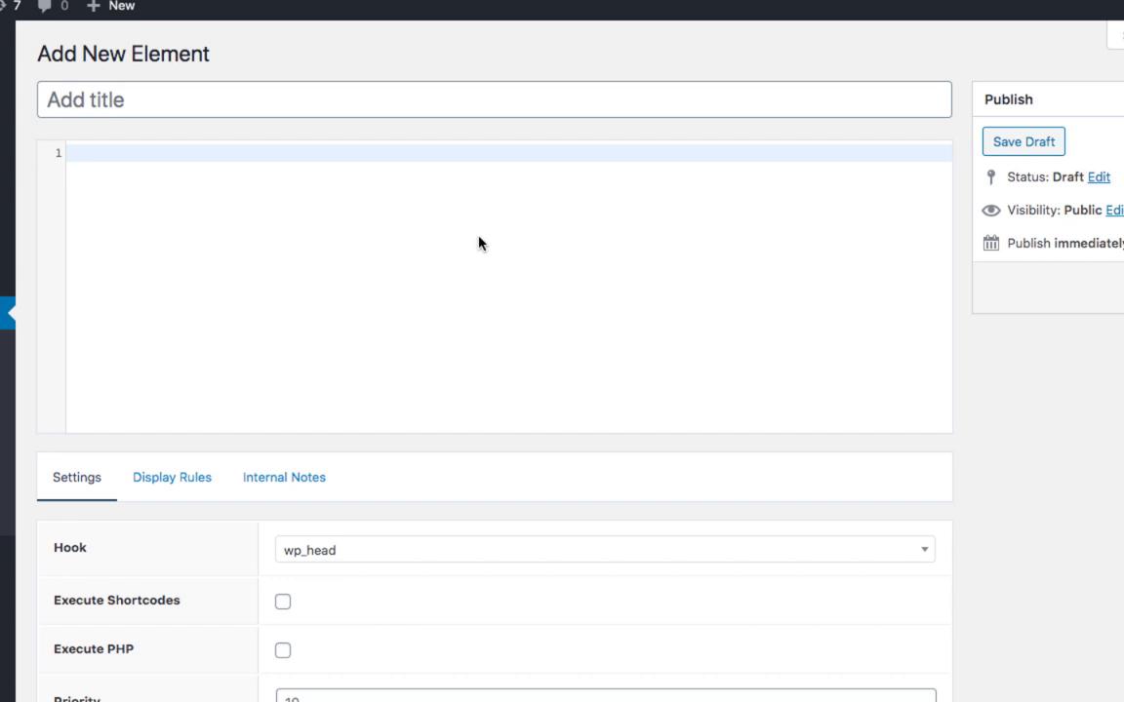
Title the element 'Author Box Hook' and enter the author box code, adjusting the avatar size
{"action": "type", "text": "Au"}
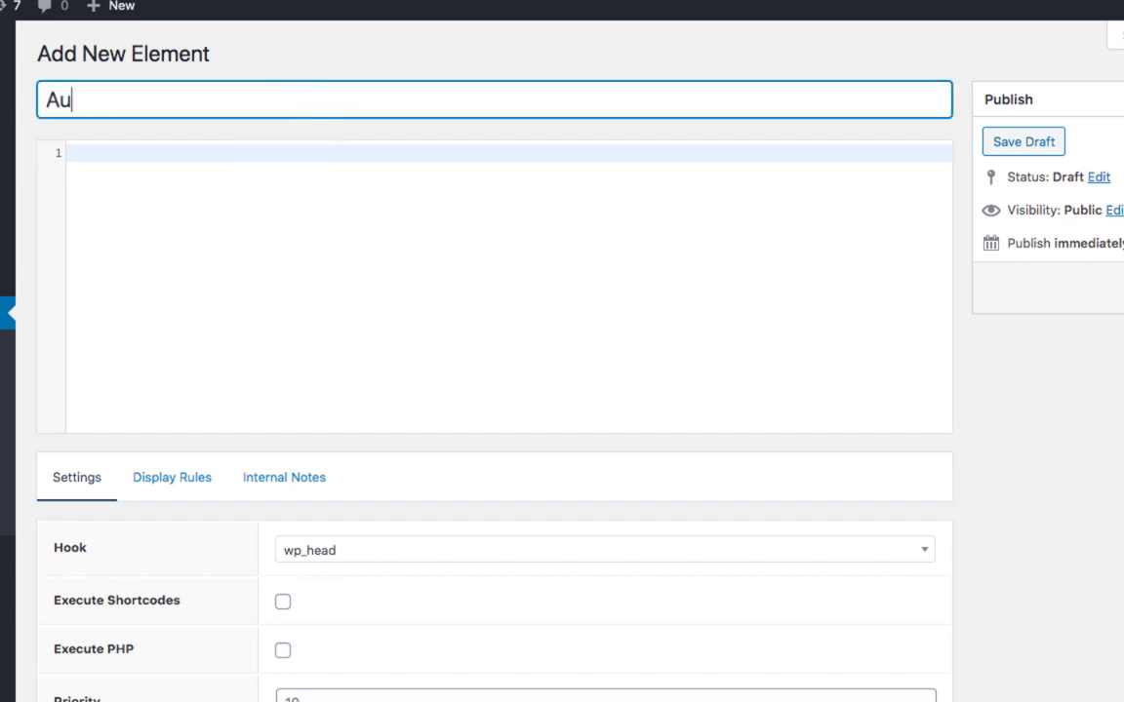
{"action": "type", "text": "thor Bo"}
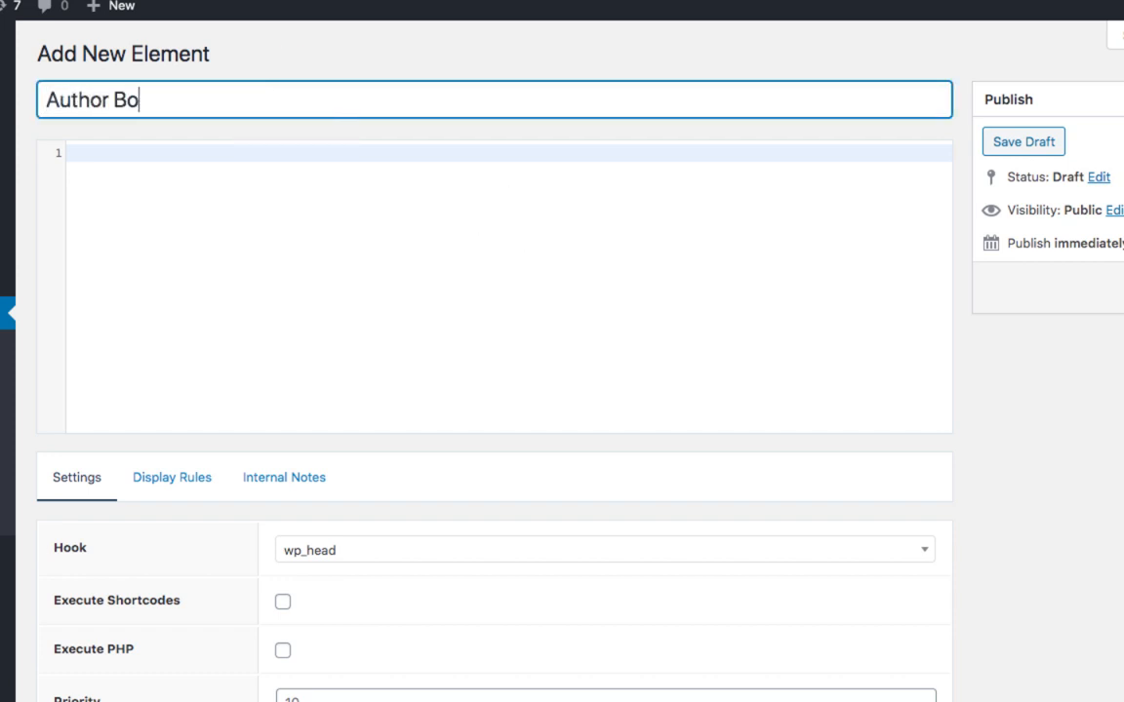
{"action": "type", "text": "x Hook"}
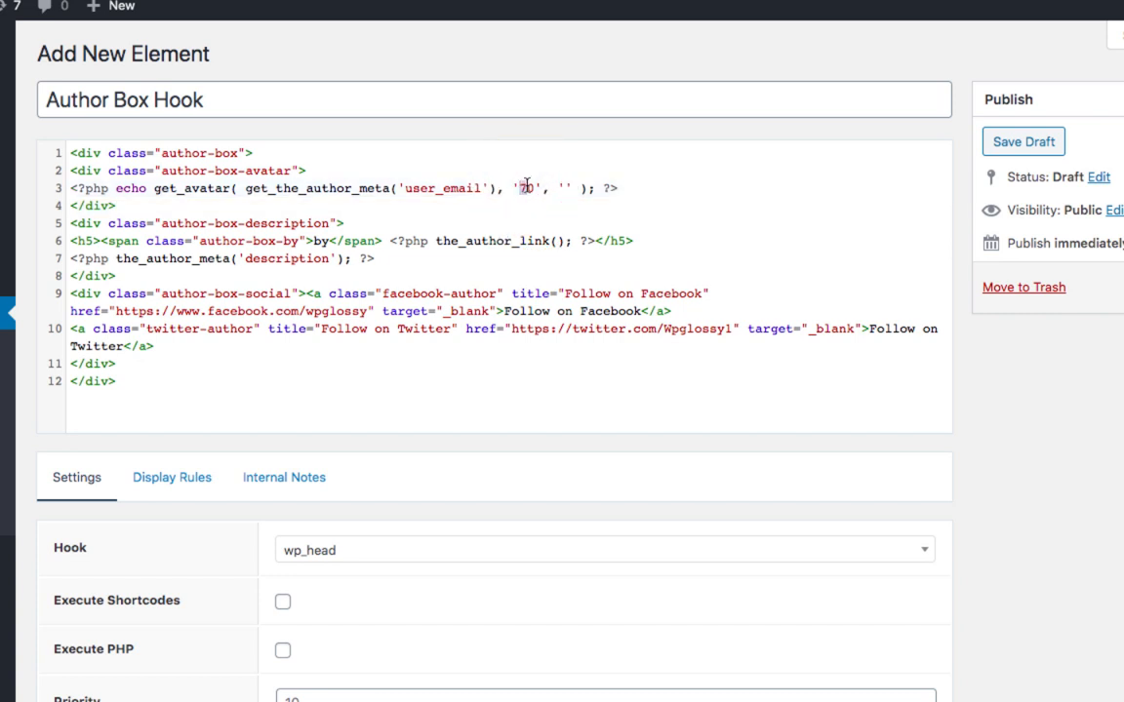
{"action": "type", "text": "9"}
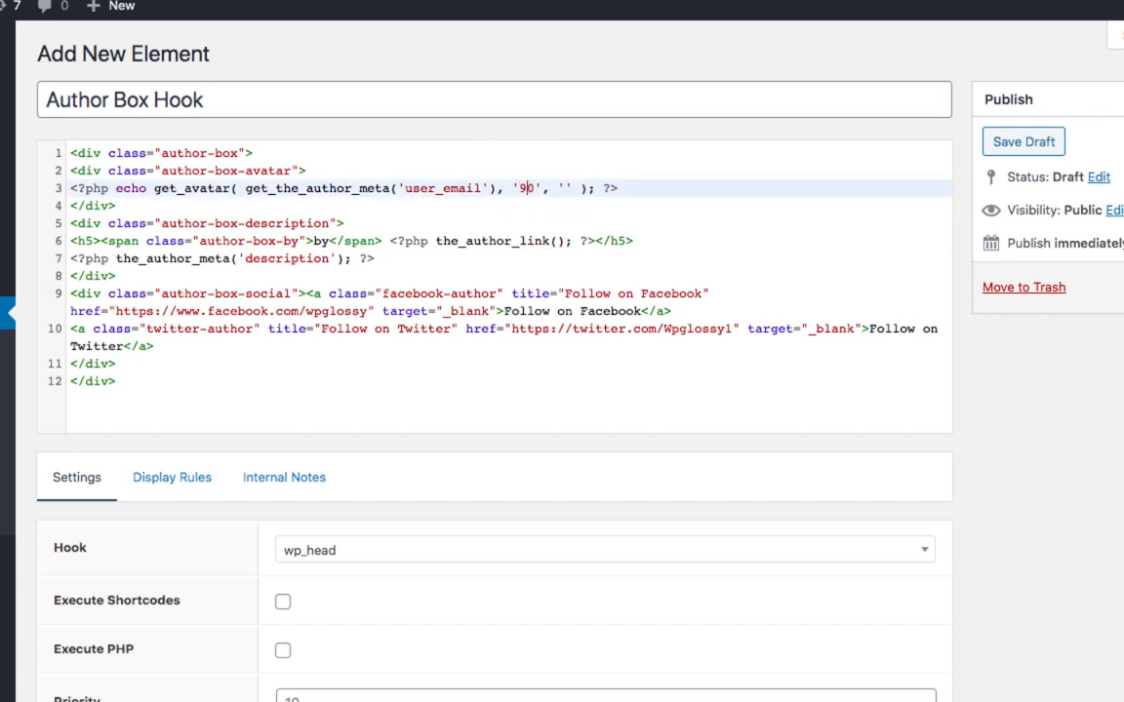
{"action": "type", "text": "10"}
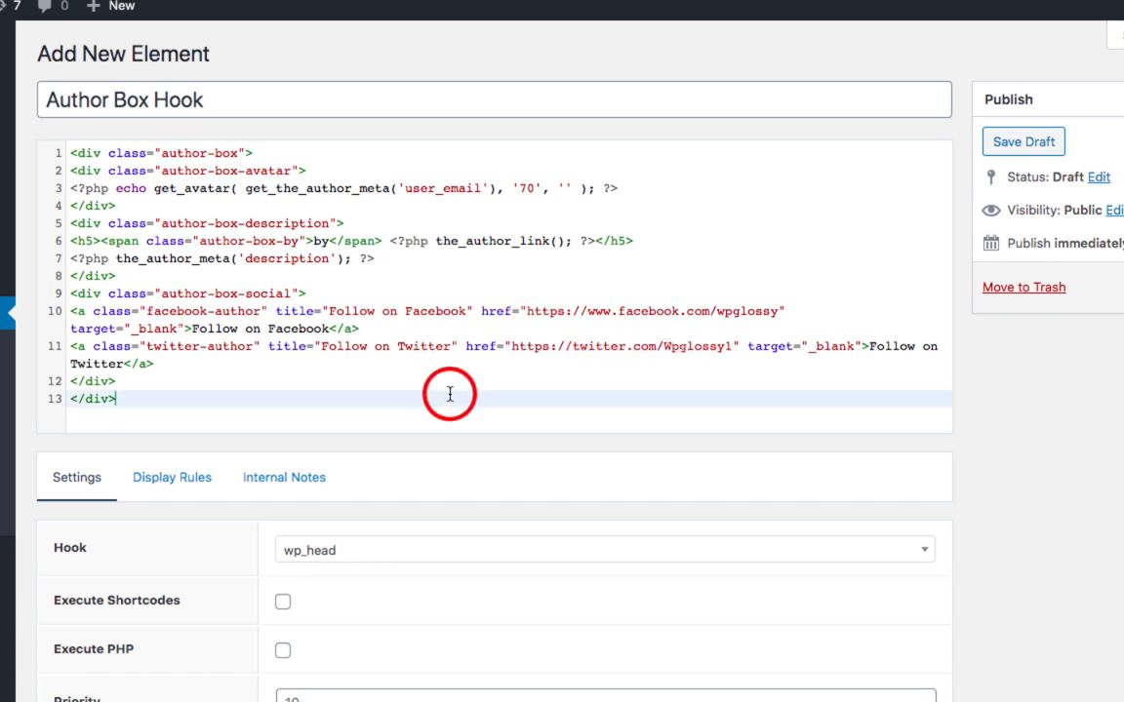
Hook the element to before_comments_container, enable Execute PHP, and keep priority 1
{"action": "left_click", "coordinate": [603, 549]}
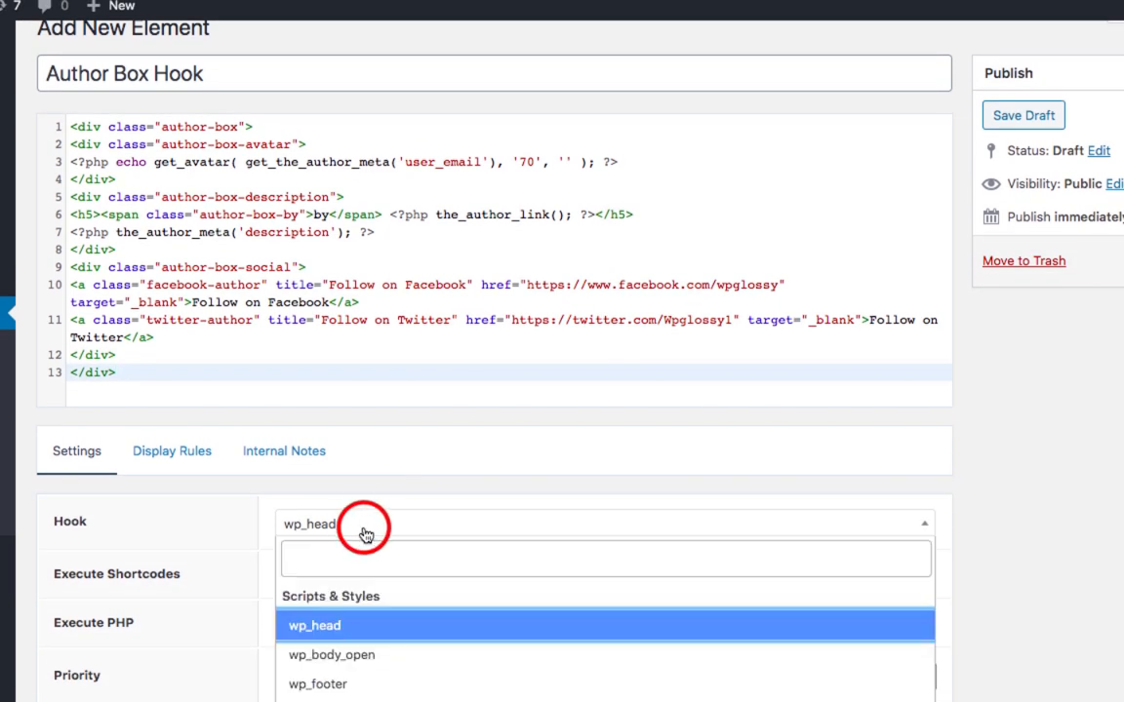
{"action": "scroll", "scroll_direction": "down", "scroll_amount": 3}
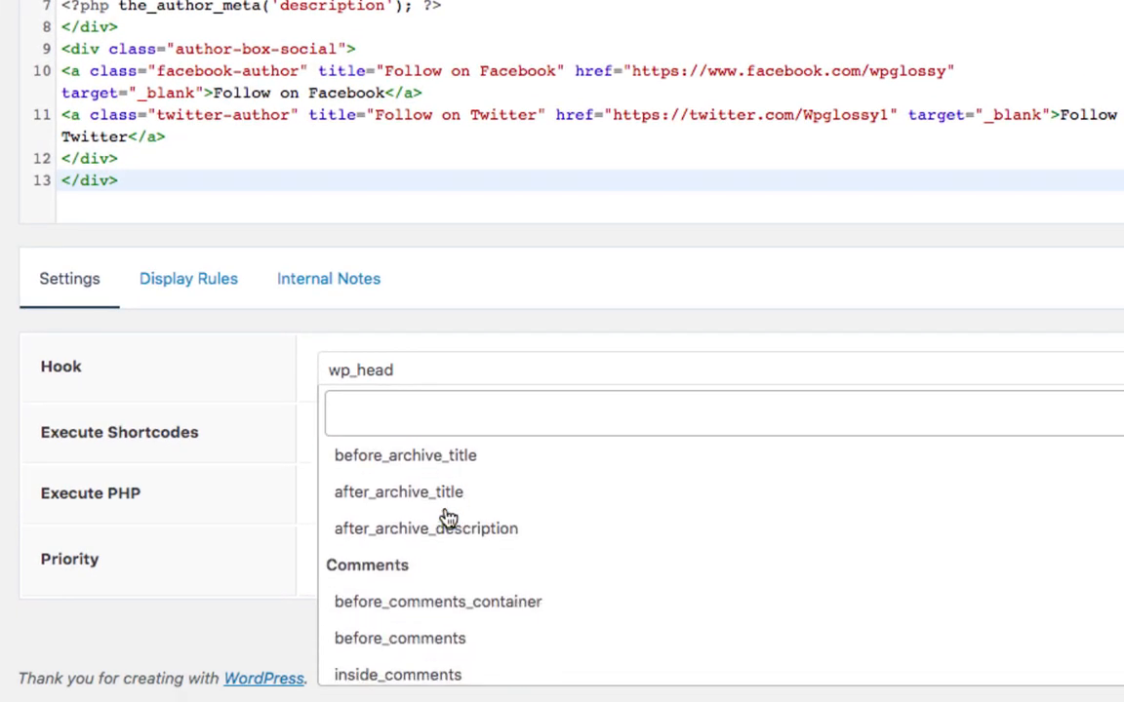
{"action": "left_click", "coordinate": [437, 602]}
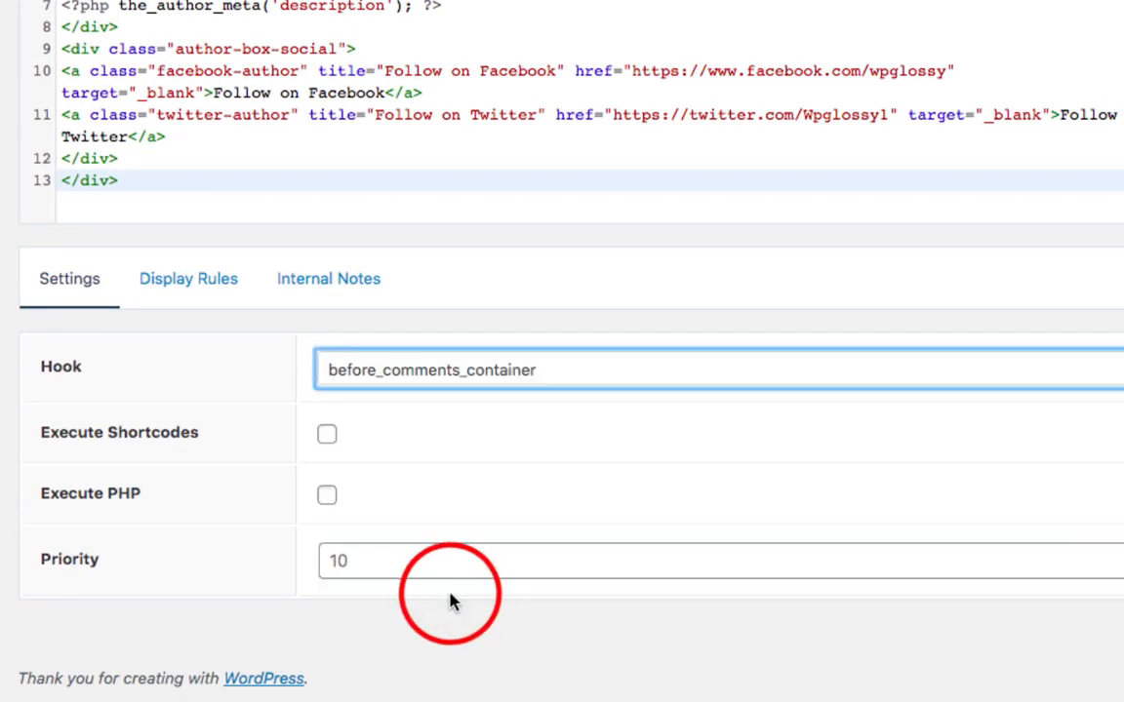
{"action": "left_click", "coordinate": [327, 495]}
{"action": "type", "text": "1"}
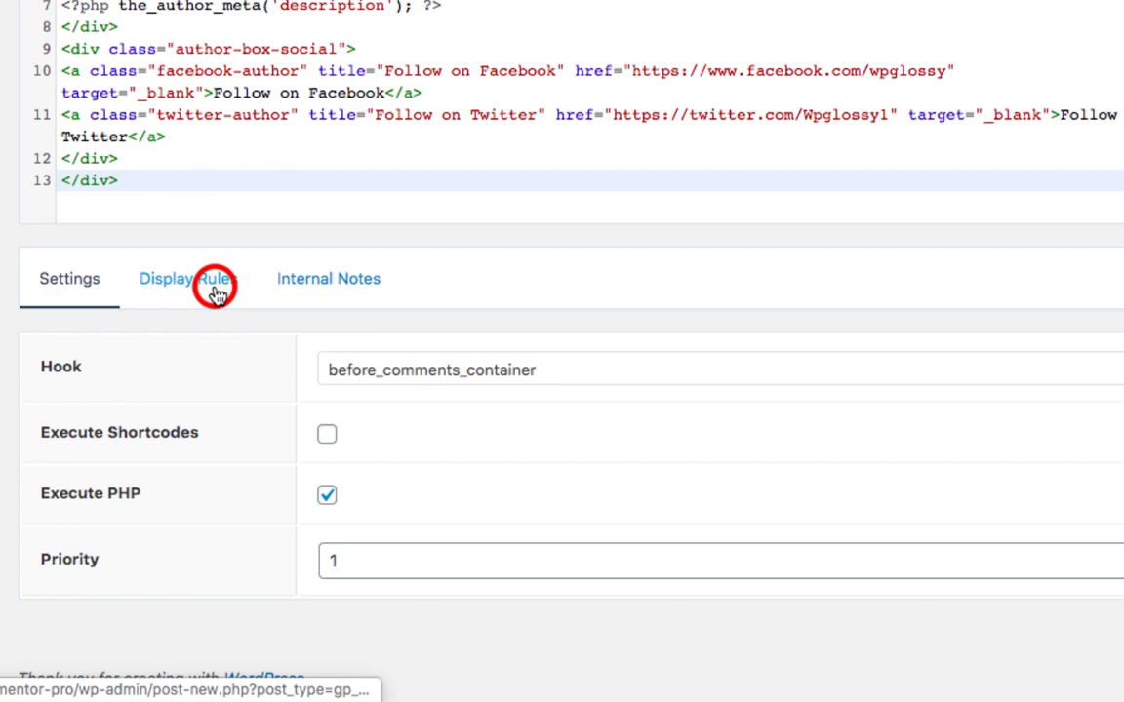
Set the display location to All Singular, publish the element, and return to the Hello world! post
{"action": "left_click", "coordinate": [185, 279]}
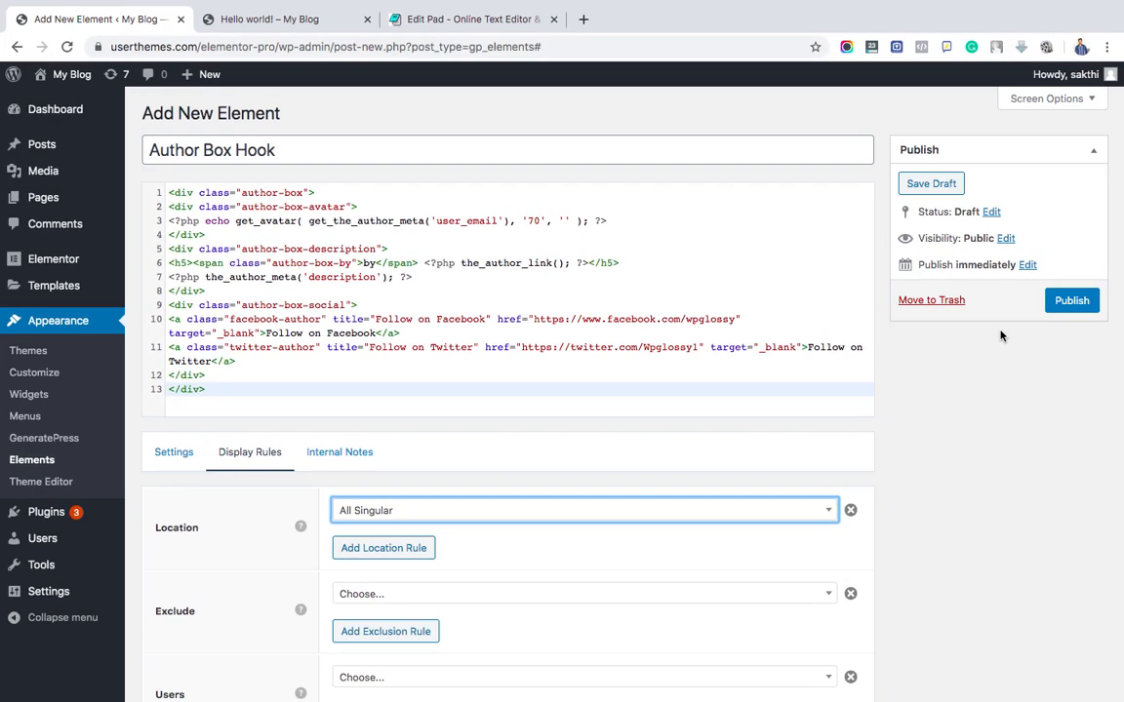
{"action": "left_click", "coordinate": [1071, 300]}
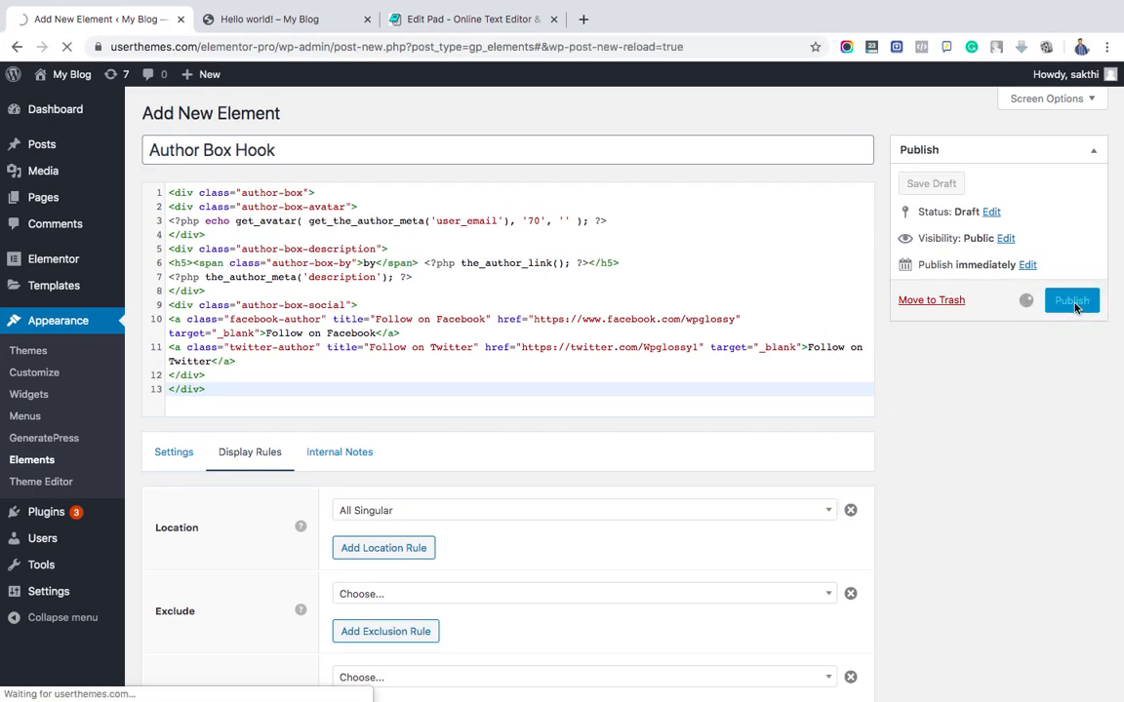
{"action": "left_click", "coordinate": [1071, 300]}
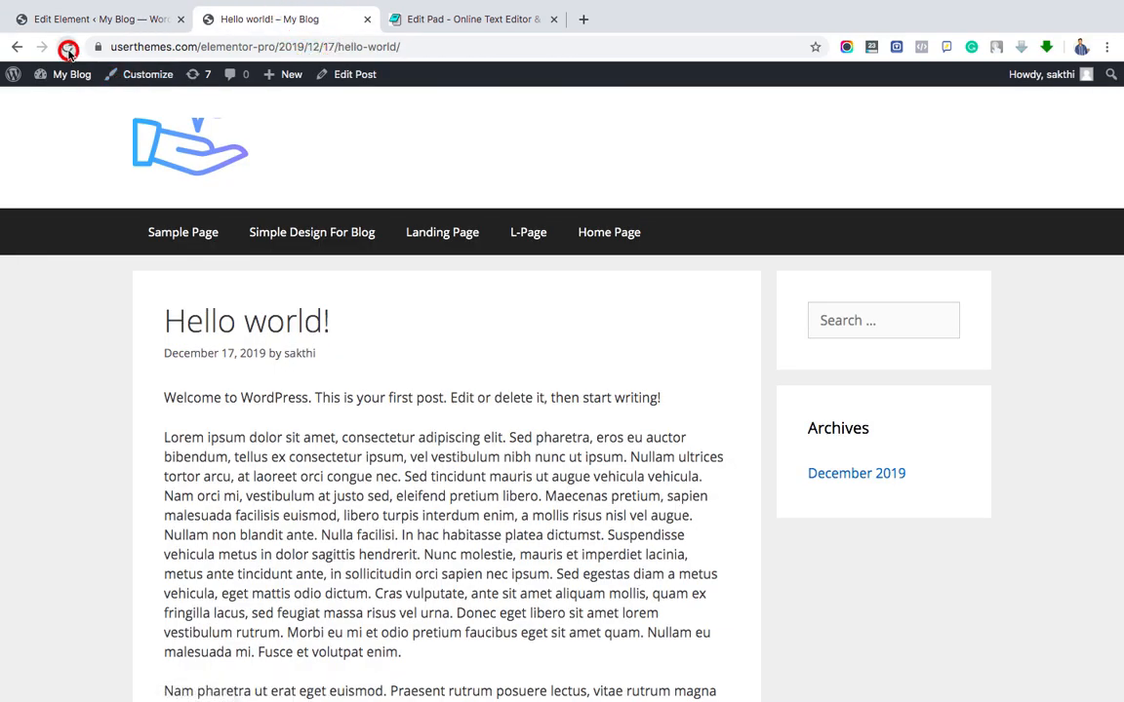
Reload the Hello world! post and scroll to the unstyled author box above the comments
{"action": "left_click", "coordinate": [68, 47]}
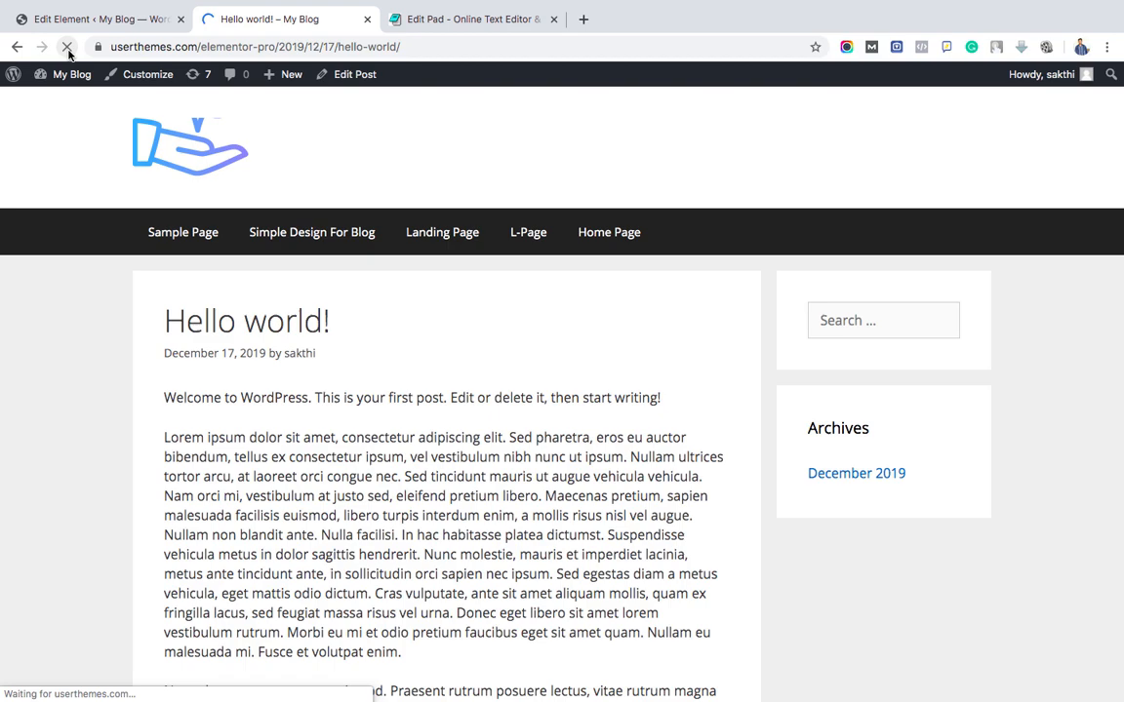
{"action": "scroll", "scroll_direction": "down", "scroll_amount": 3}
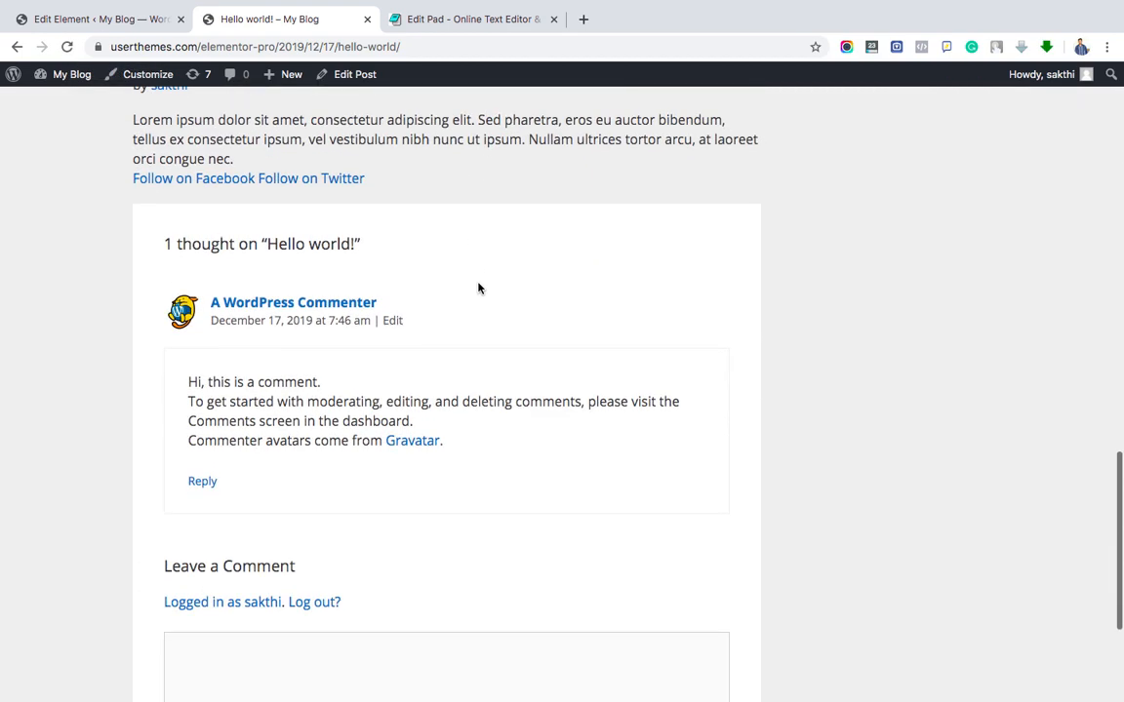
{"action": "scroll", "scroll_direction": "up", "scroll_amount": 3}
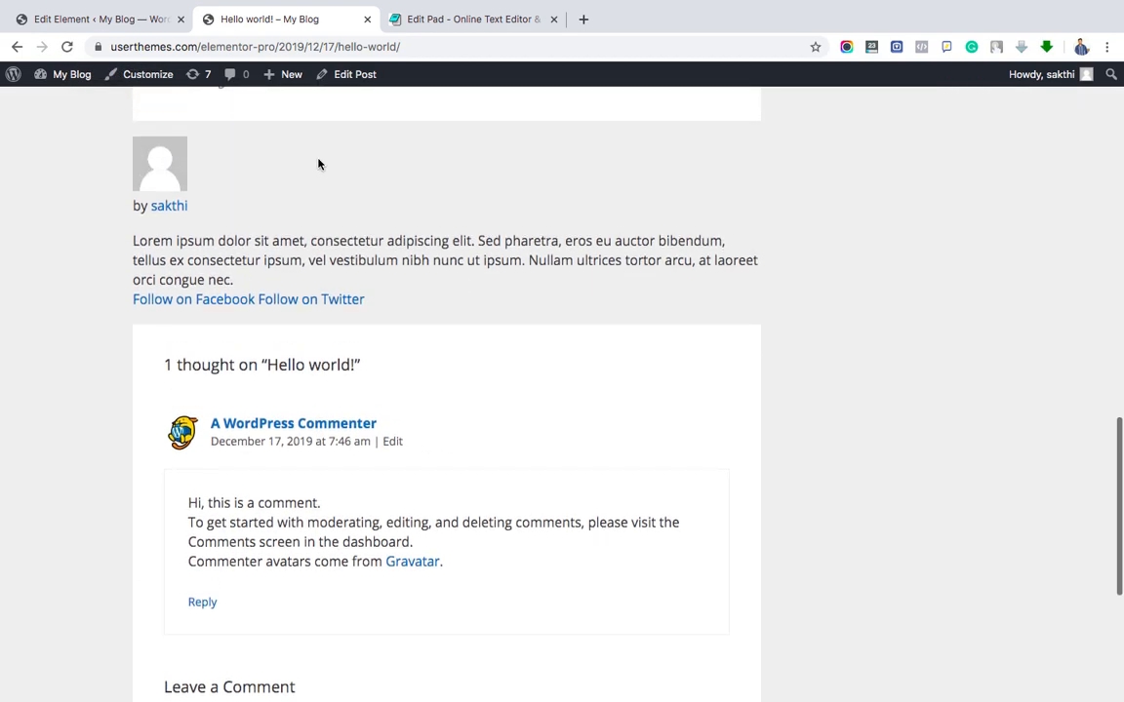
{"action": "scroll", "scroll_direction": "up", "scroll_amount": 3}
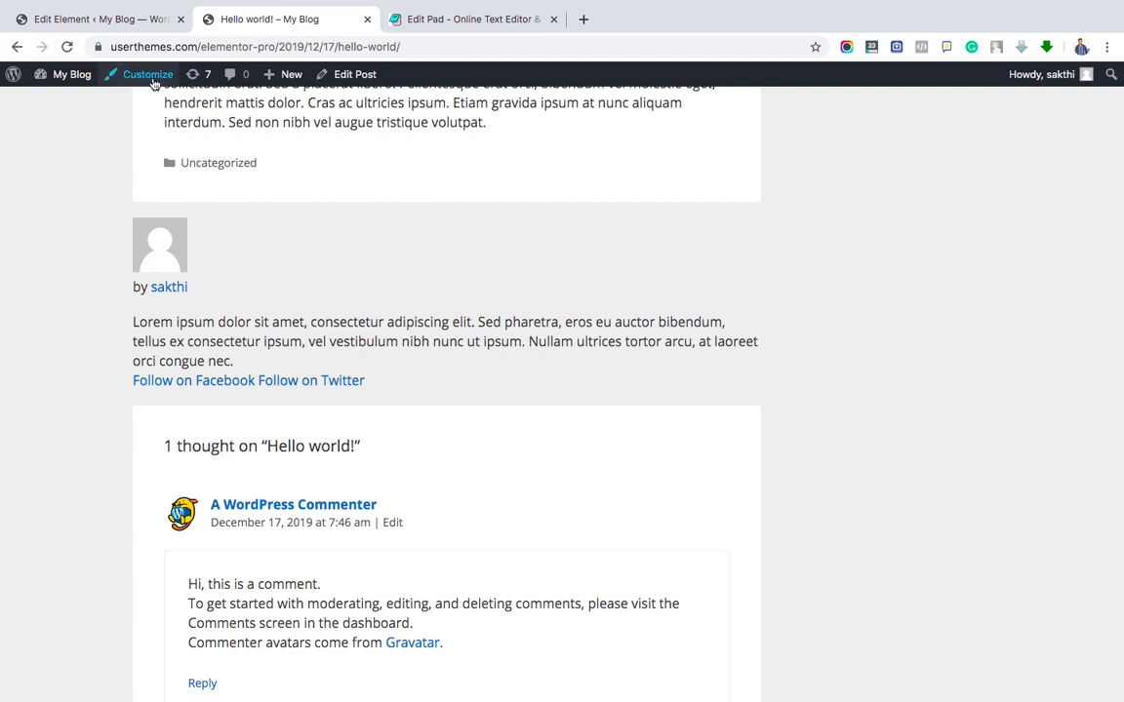
Publish the author box styling in the Customizer's Additional CSS, then view the styled box on the post
{"action": "left_click", "coordinate": [148, 74]}
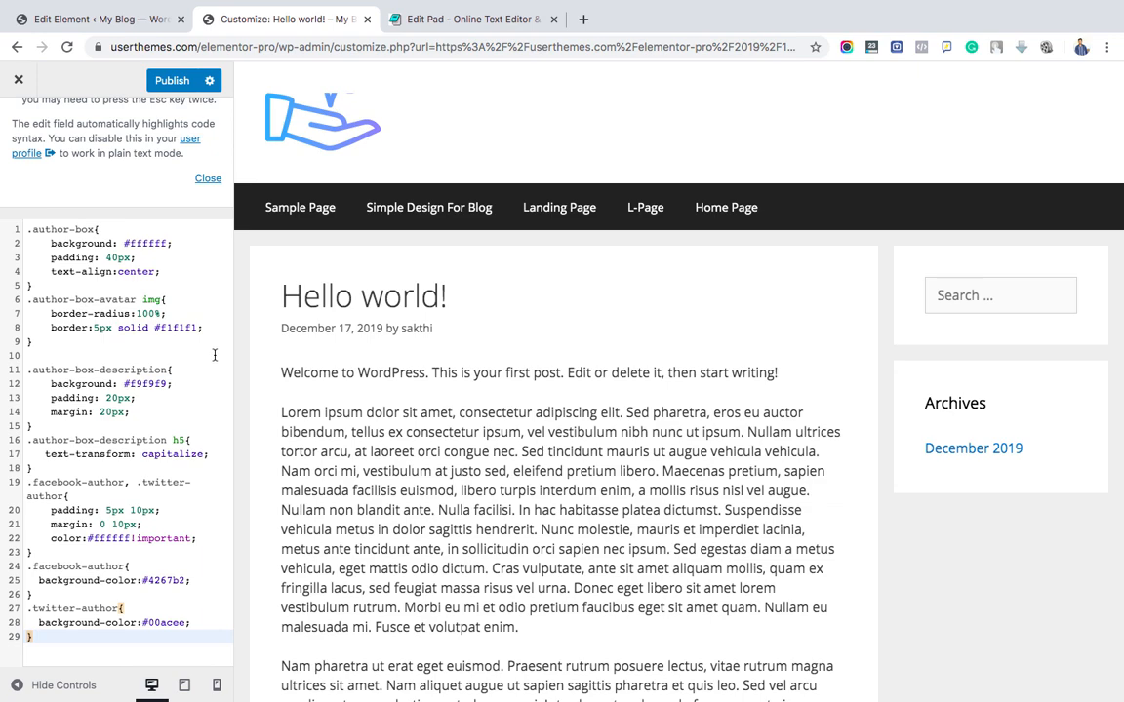
{"action": "scroll", "scroll_direction": "down", "scroll_amount": 3}
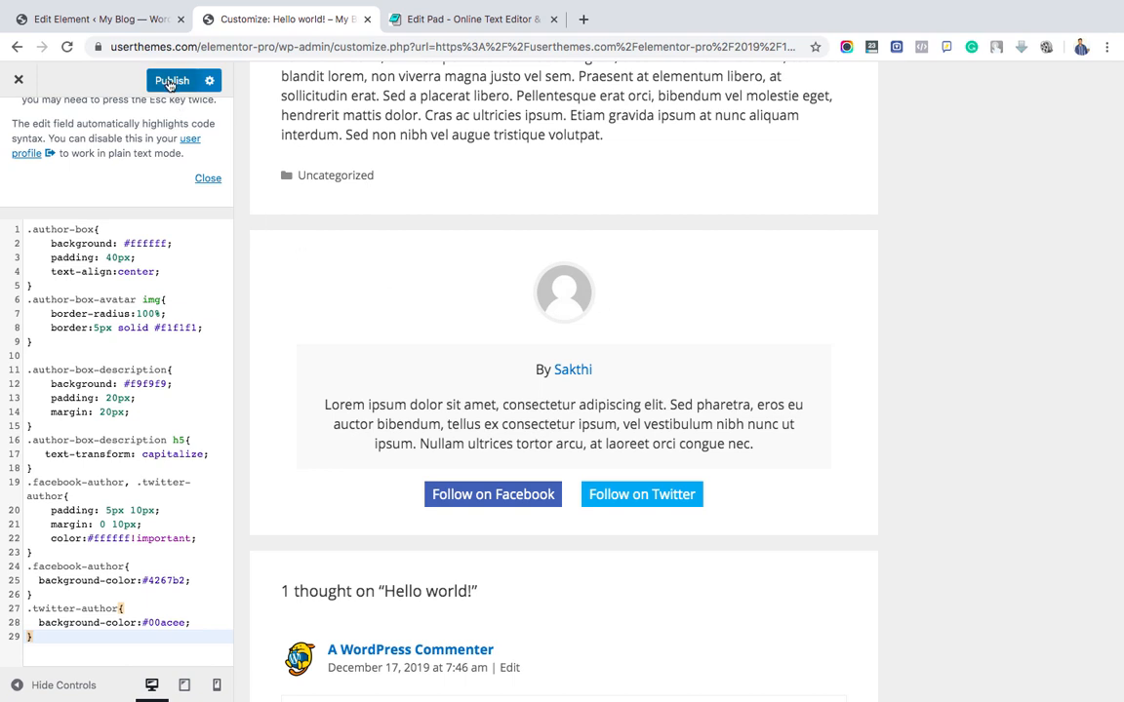
{"action": "left_click", "coordinate": [177, 80]}
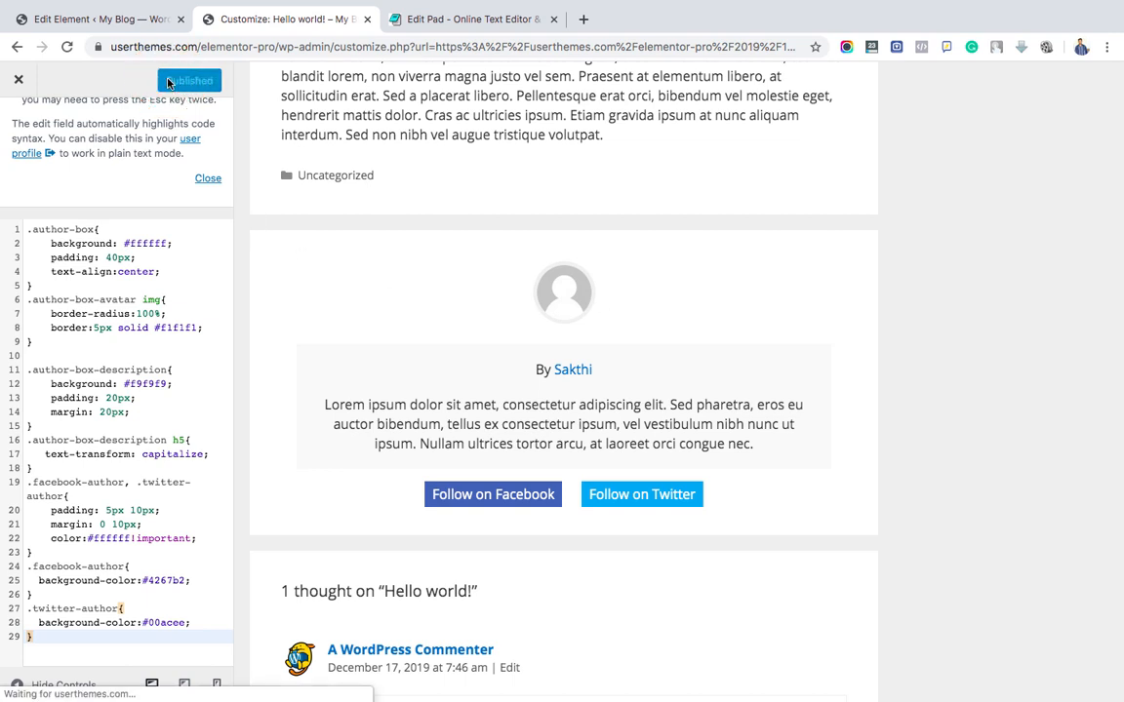
{"action": "left_click", "coordinate": [189, 80]}
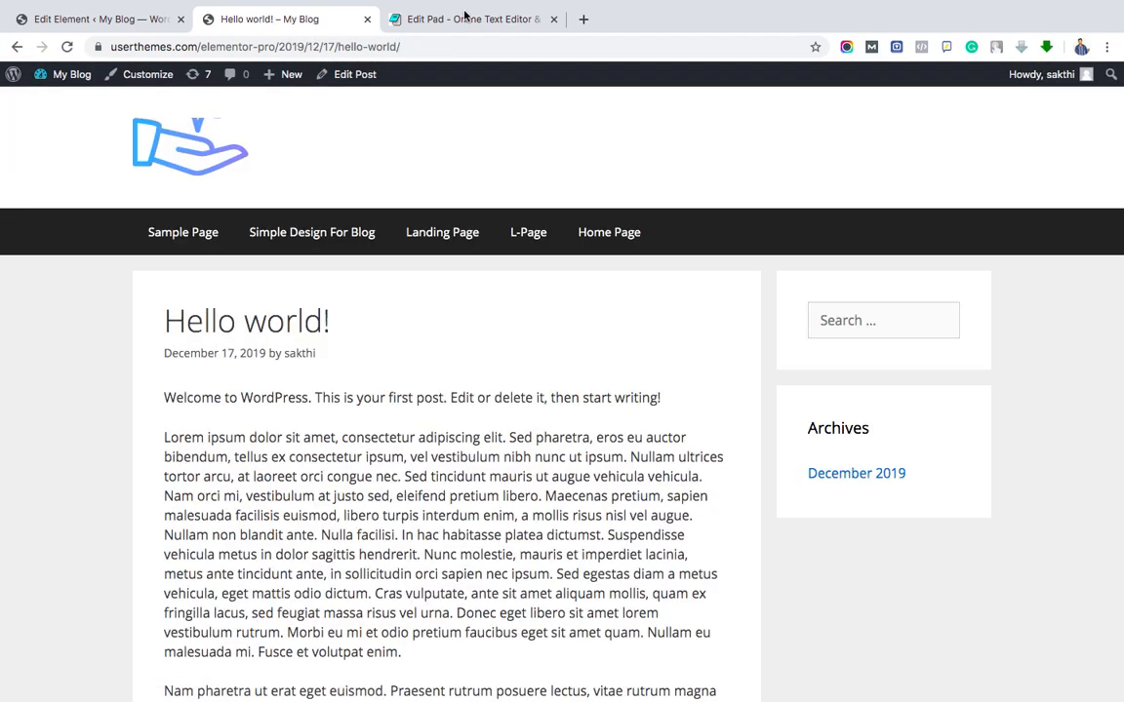
{"action": "scroll", "scroll_direction": "down", "scroll_amount": 3}
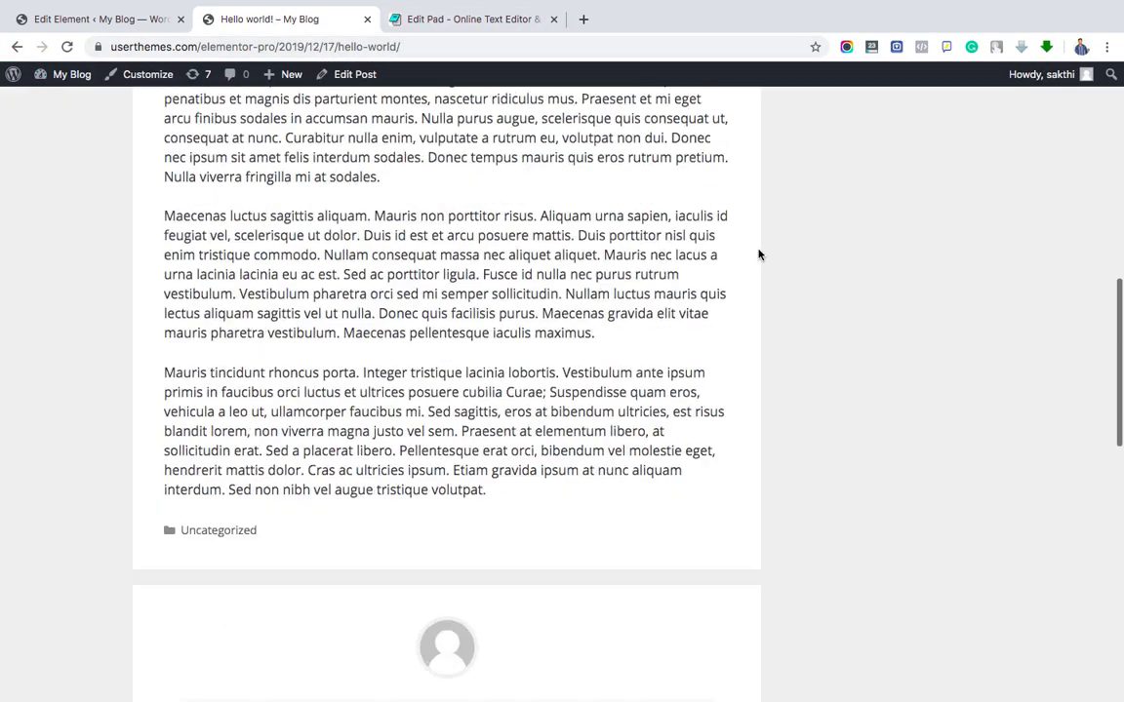